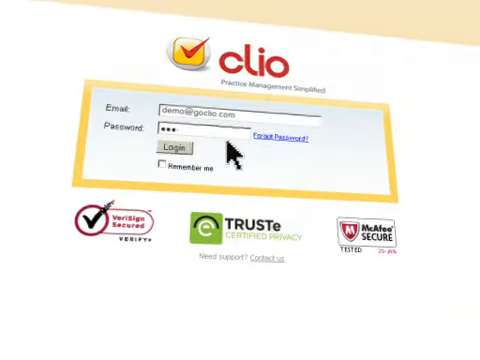
Log in to the practice account and scroll through the agenda of due tasks
click(179, 148)
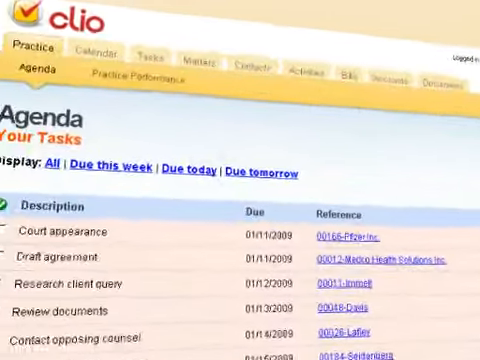
scroll(down, 3)
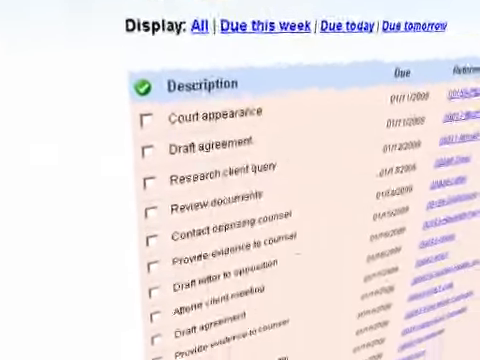
scroll(down, 3)
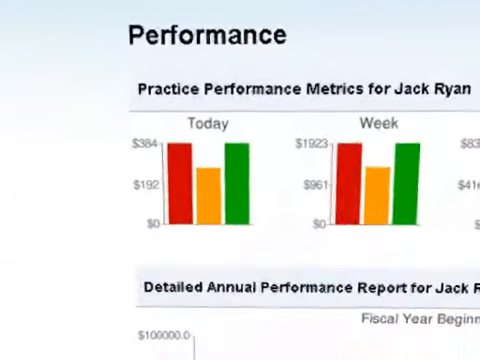
Open Practice Performance to see today's, weekly and monthly metrics charts
scroll(down, 3)
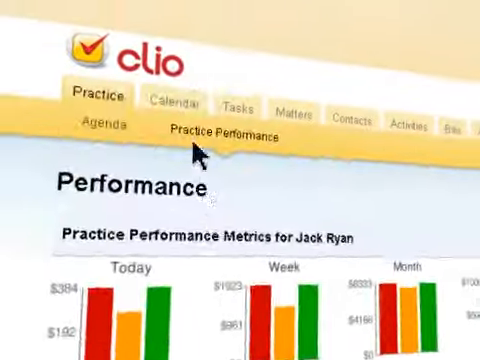
click(168, 103)
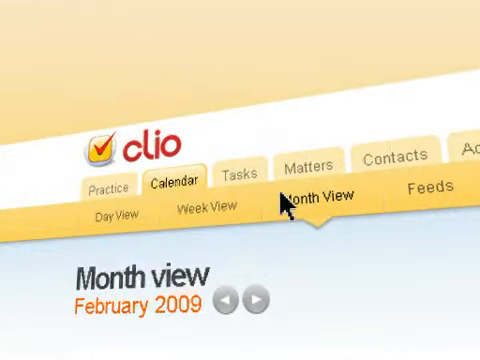
View the calendar month view, open the Insurance policy claim matter, then start a new matter
click(305, 160)
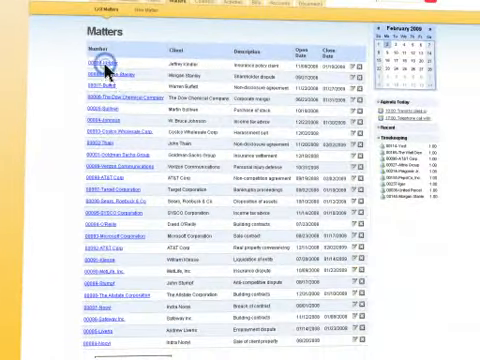
click(94, 68)
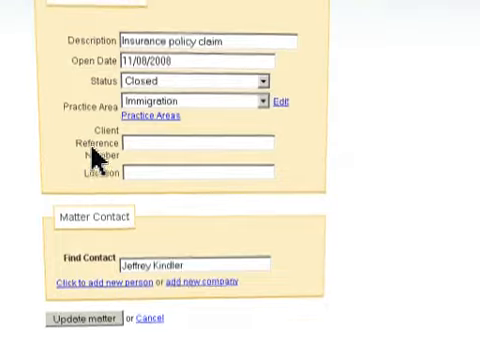
scroll(up, 3)
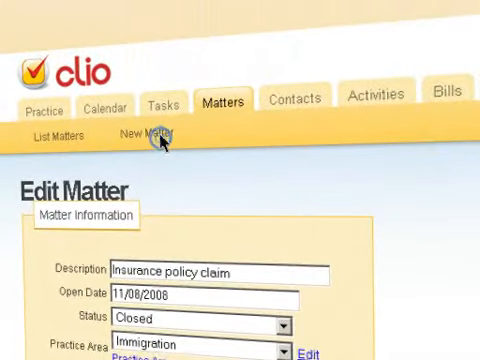
click(148, 133)
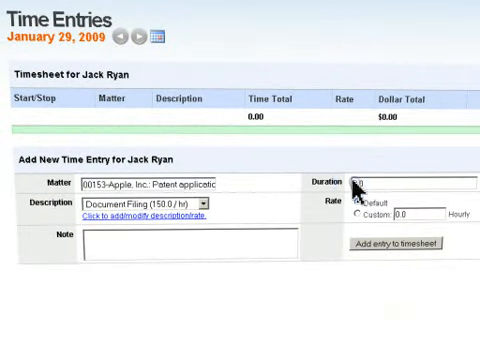
Give the Apple, Inc. patent time entry a 25.0 duration and a custom rate
click(365, 214)
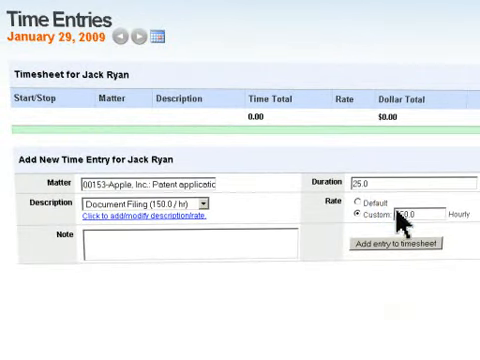
click(399, 243)
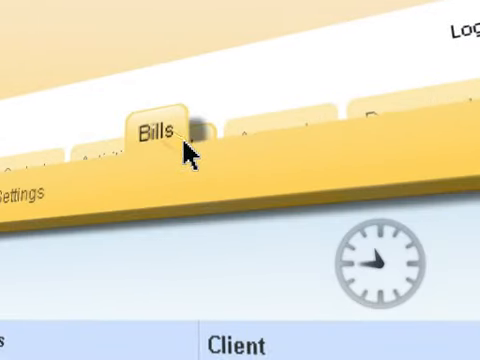
Browse the open bills and an Apple invoice, then the operating bank account and documents list
click(157, 133)
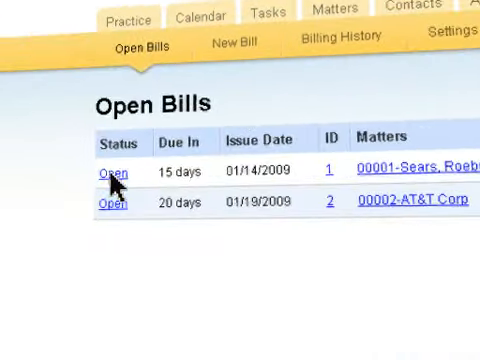
click(111, 168)
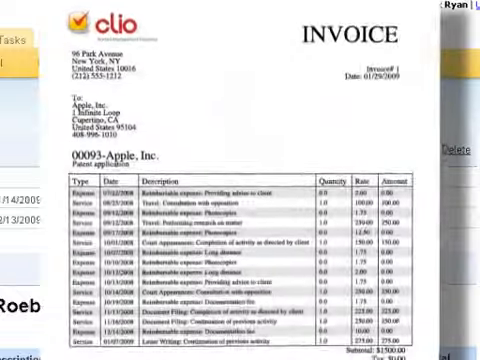
scroll(down, 3)
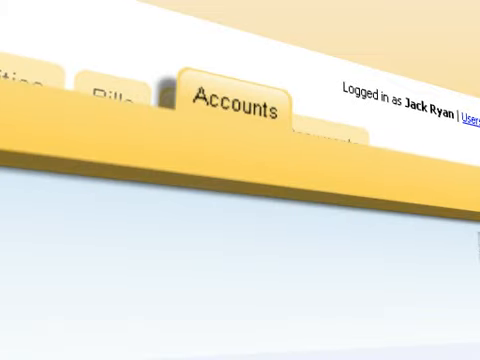
click(232, 93)
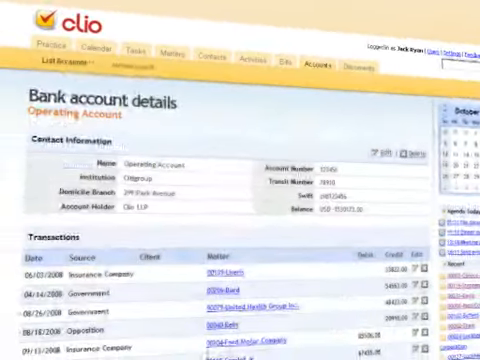
click(347, 62)
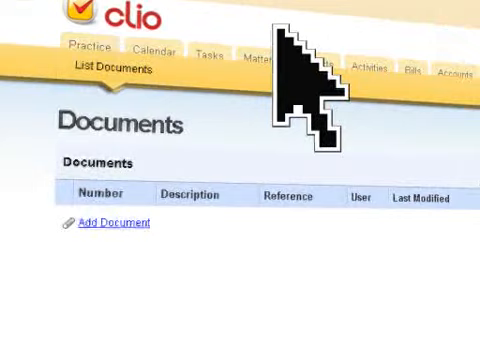
Add a described document referenced to The Dow Chemical Company matter and upload its file
click(110, 224)
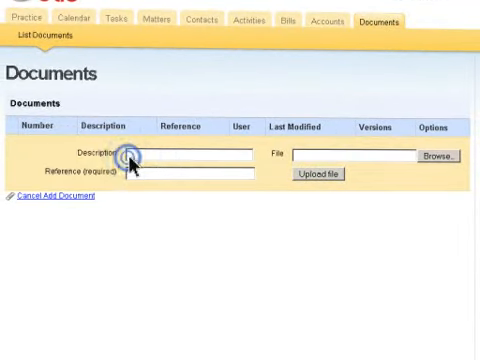
click(439, 156)
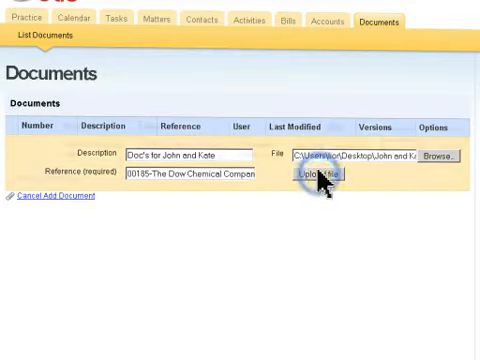
click(320, 175)
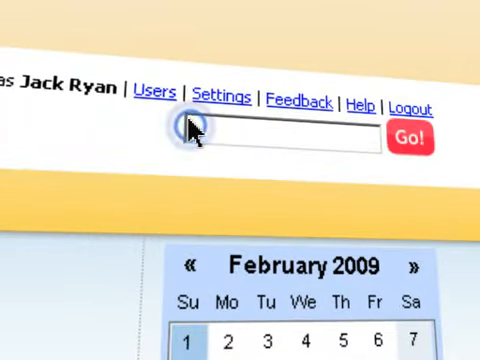
Search the practice for 'Apple' from the top-right search box
text(Apple)
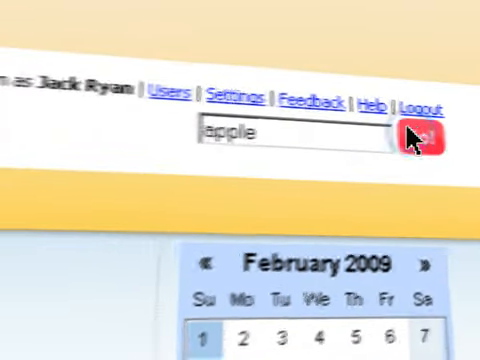
click(417, 135)
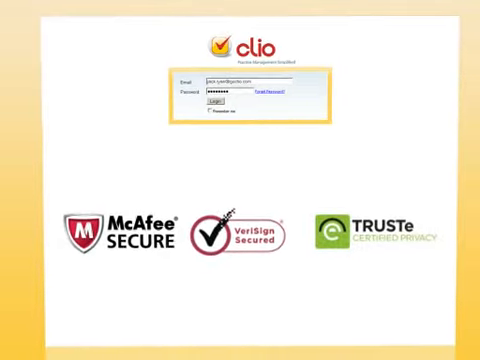
Log in, choose a time entry description, and scroll the pricing page with its 30 Day Free Trial
click(218, 102)
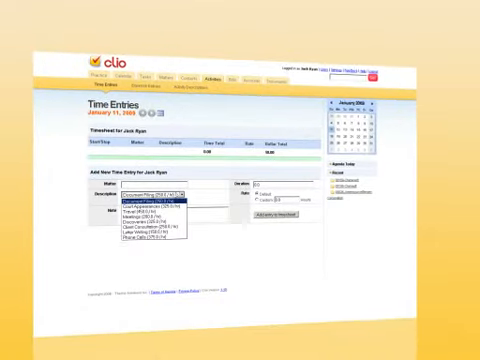
click(137, 200)
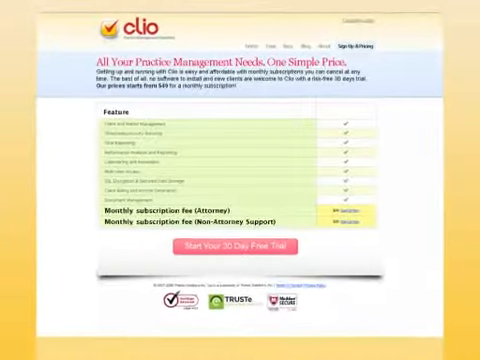
scroll(down, 3)
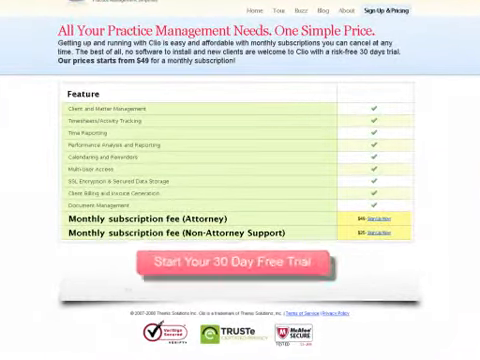